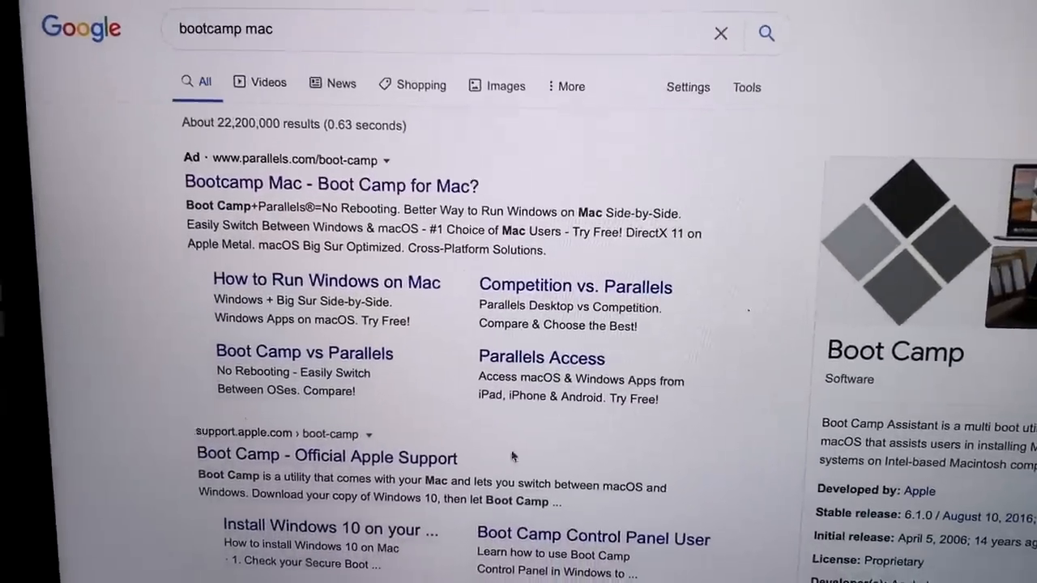
Open Apple's Boot Camp support page and scroll to its Intel Mac requirement.
left_click(326, 456)
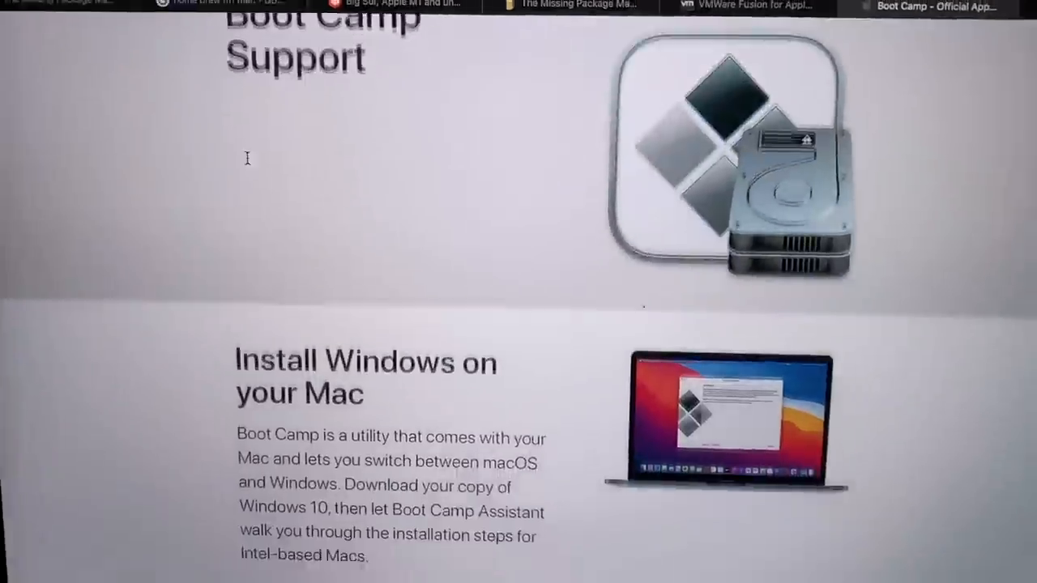
scroll("down", 3)
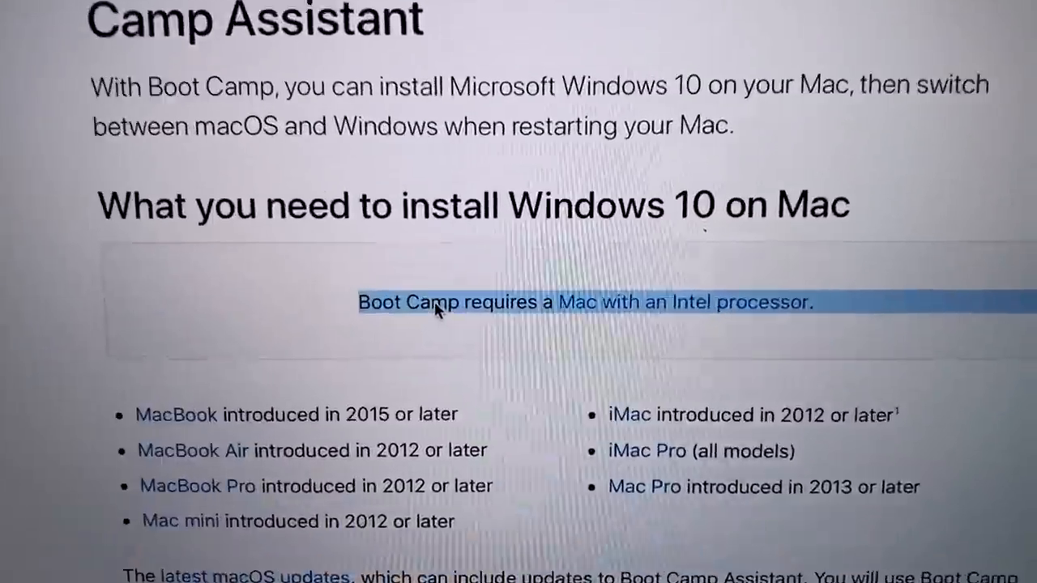
scroll("down", 3)
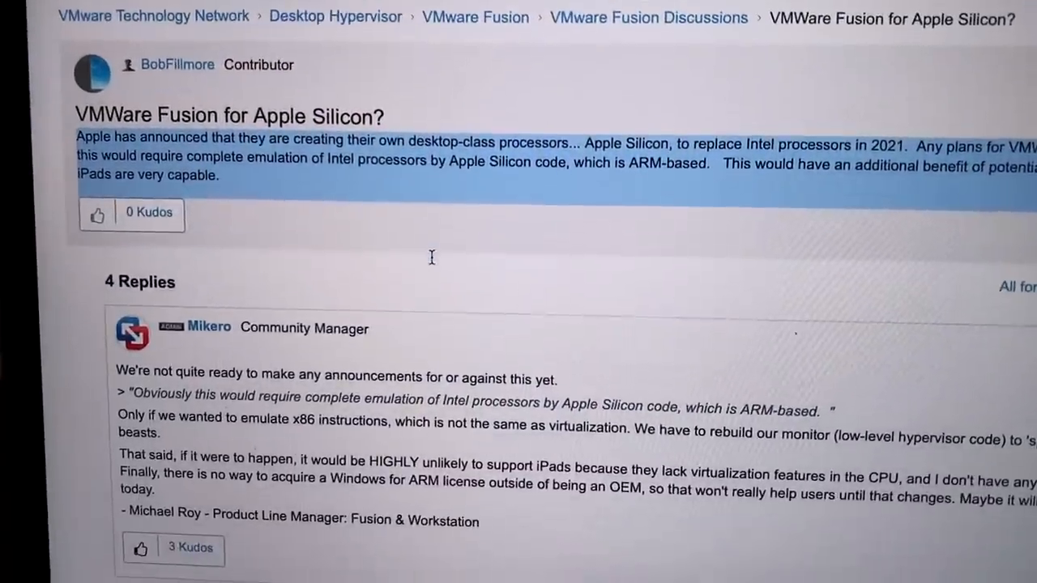
scroll("down", 3)
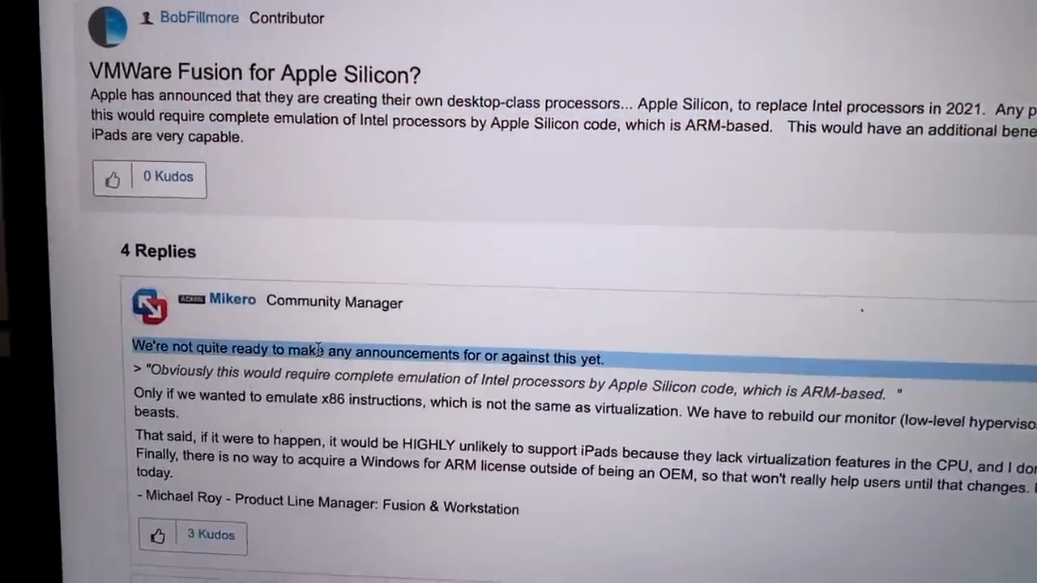